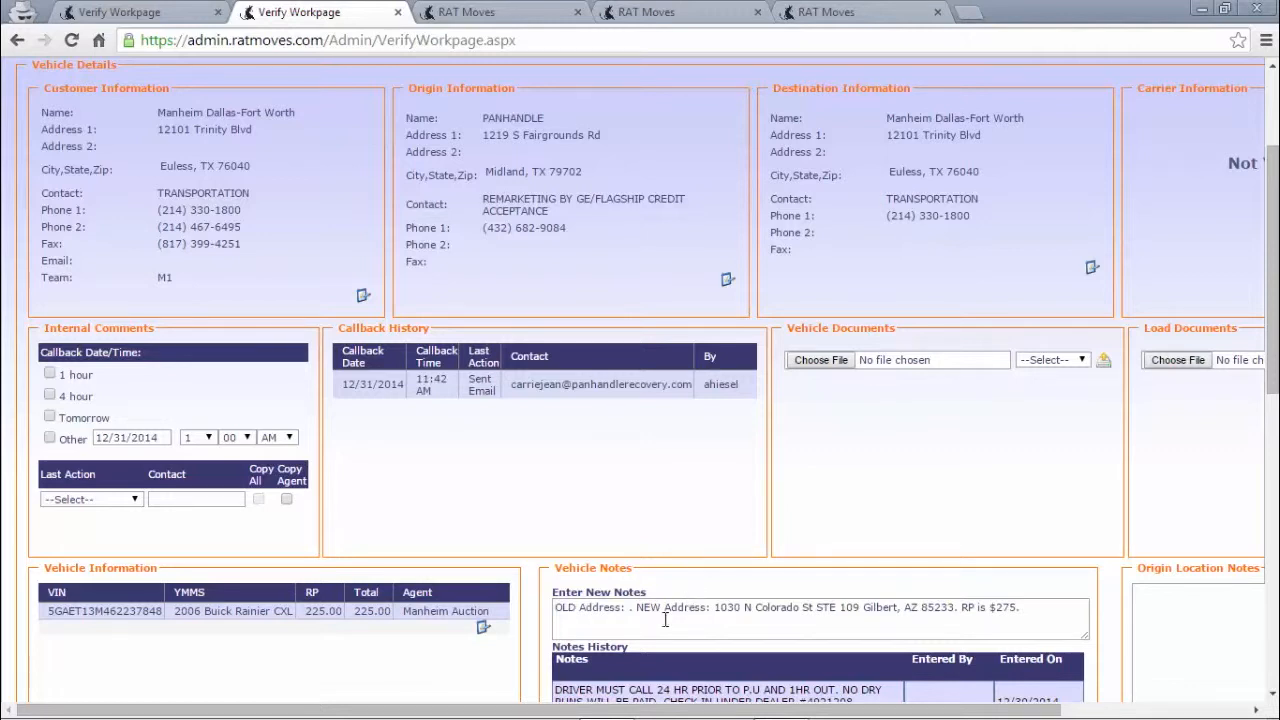
- Focus the Enter New Notes box and start editing the Origin Information address
{"action": "left_click", "coordinate": [664, 620]}
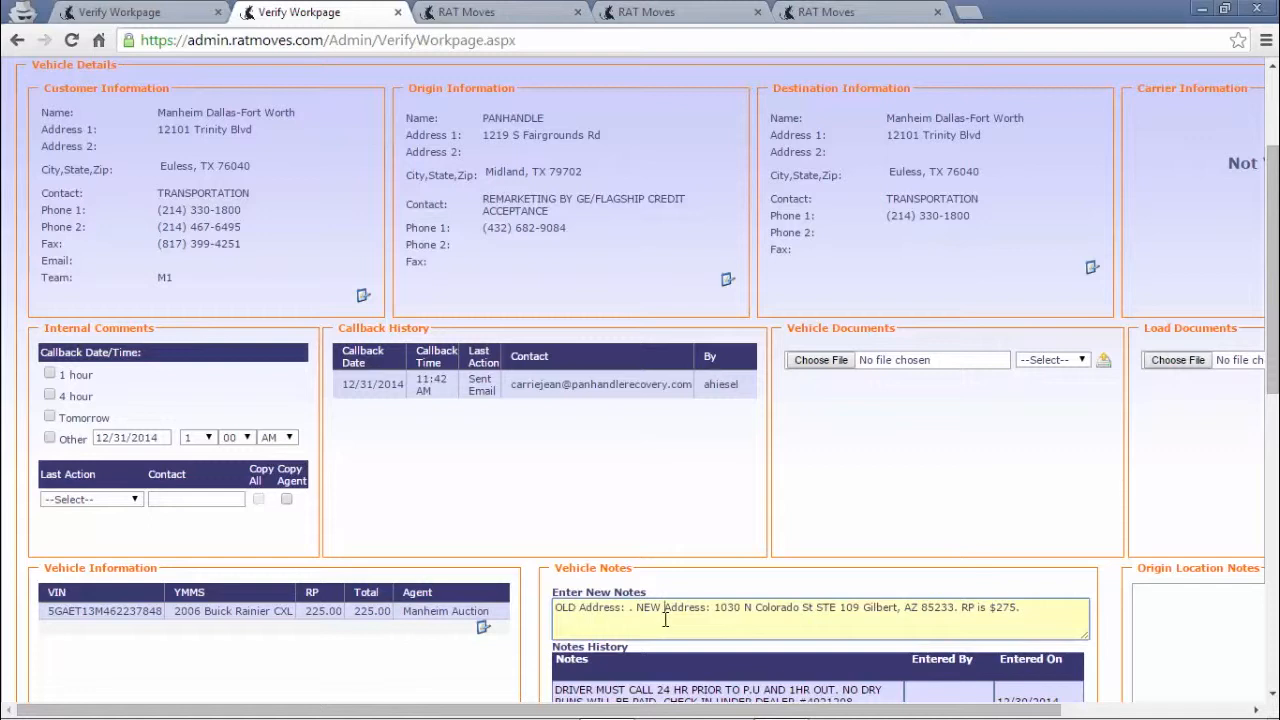
{"action": "mouse_move", "coordinate": [556, 292]}
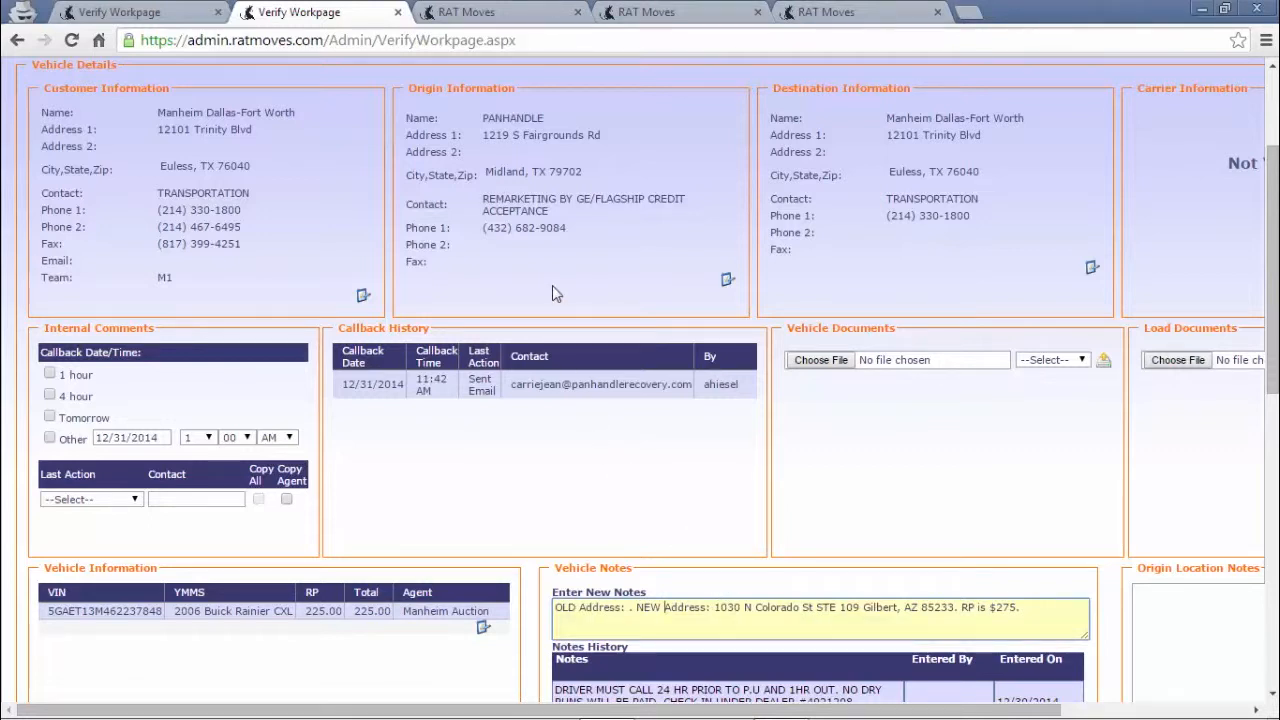
{"action": "left_click", "coordinate": [728, 280]}
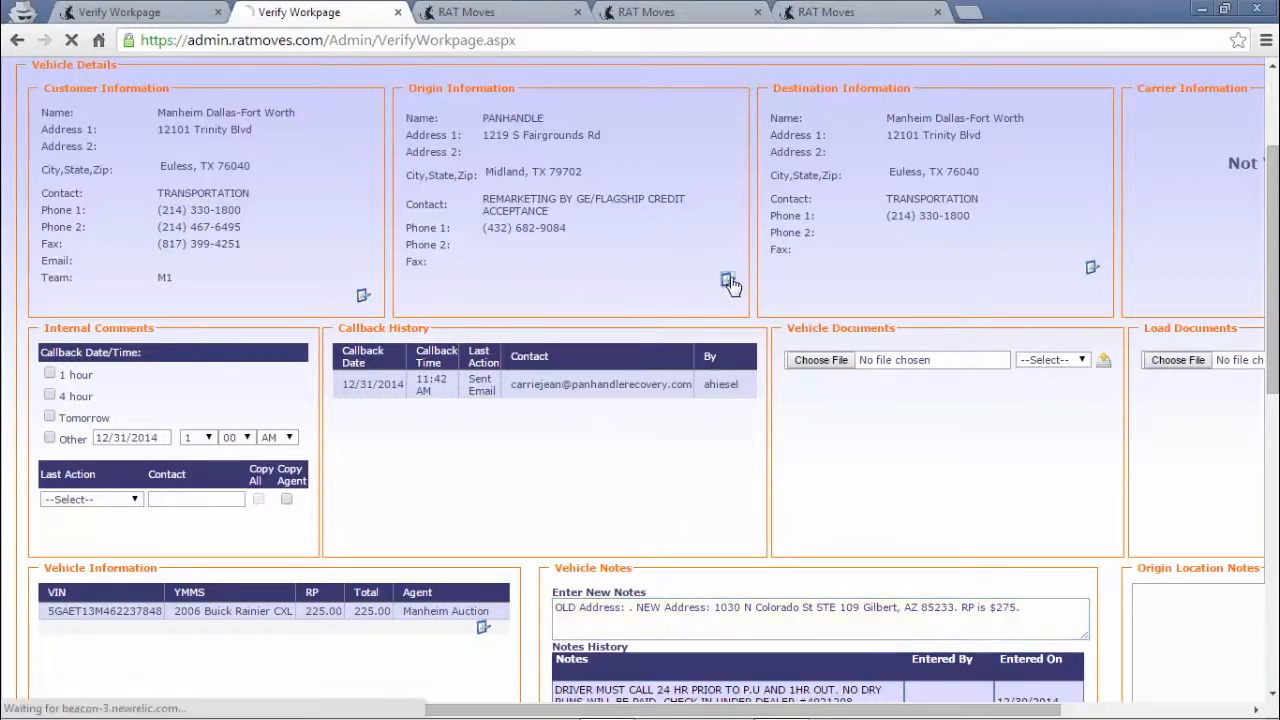
{"action": "left_click", "coordinate": [728, 280]}
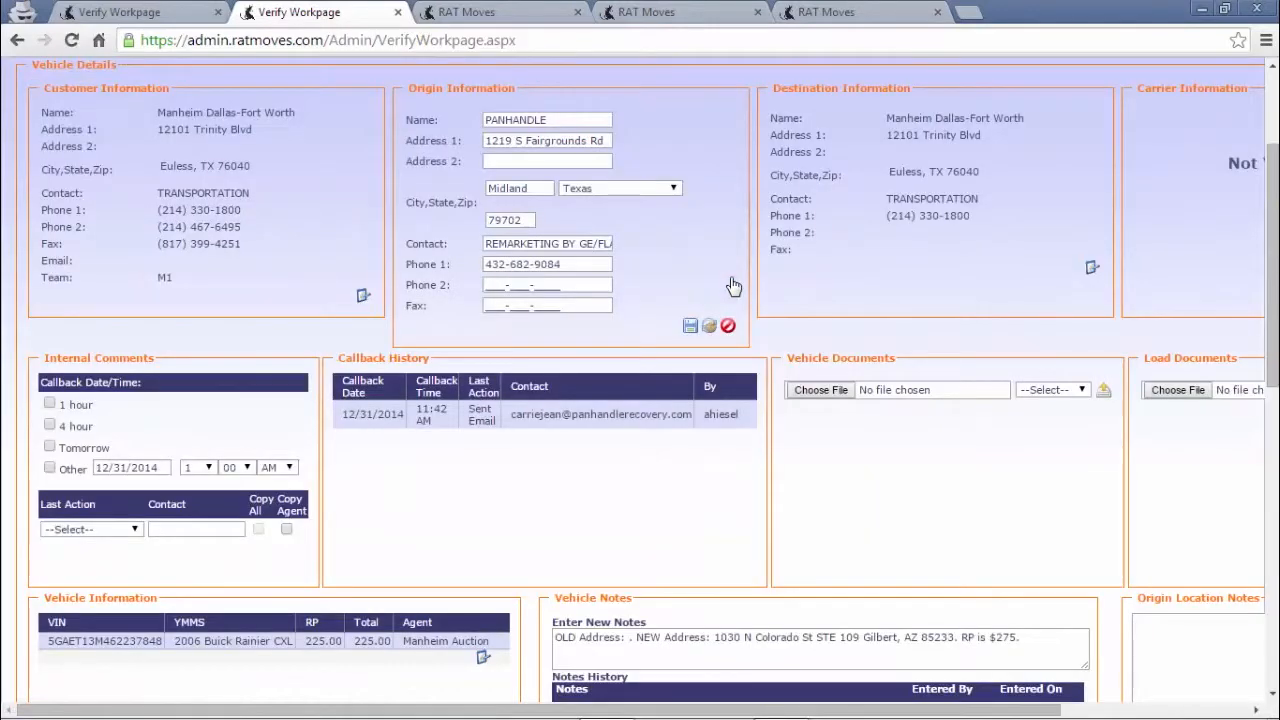
{"action": "mouse_move", "coordinate": [672, 244]}
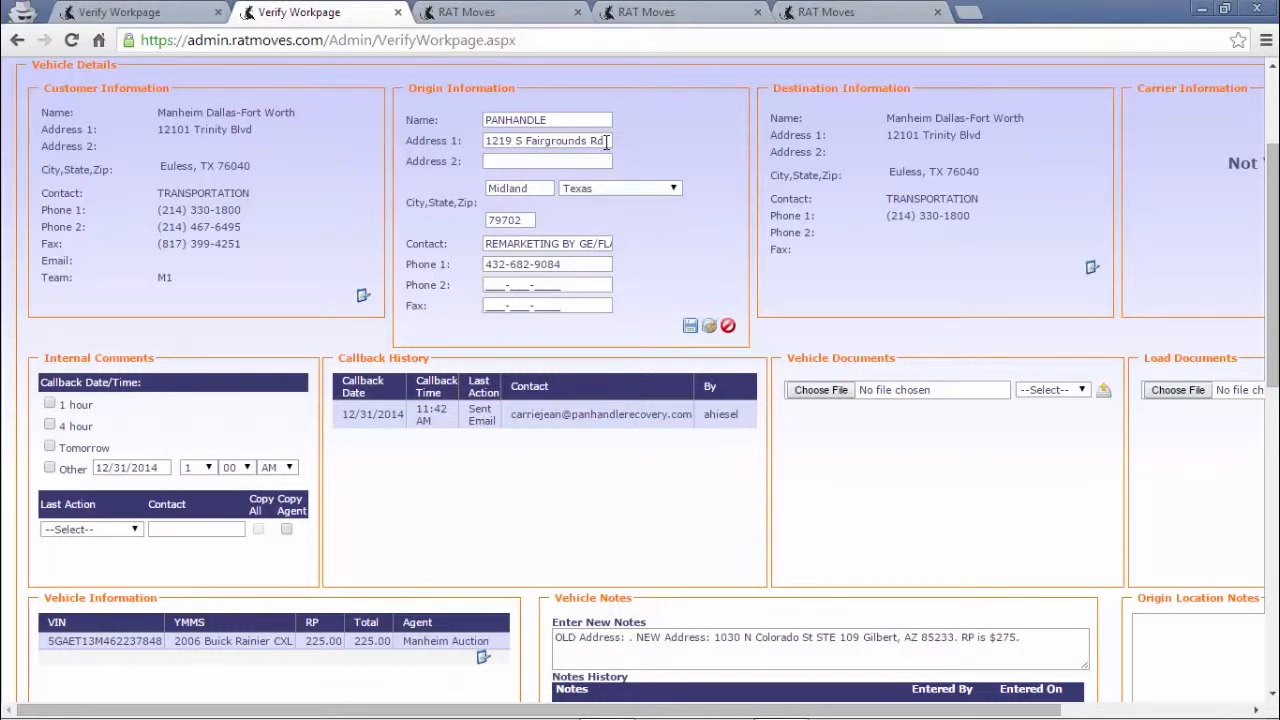
{"action": "right_click", "coordinate": [546, 140]}
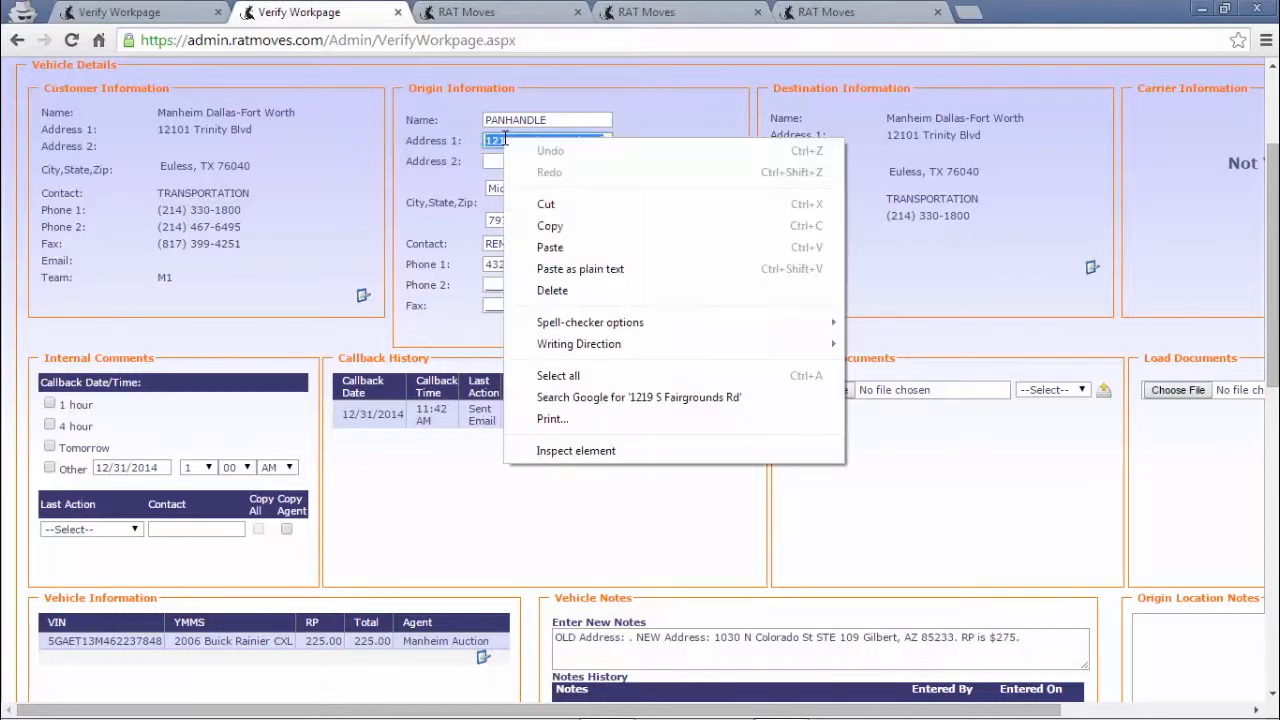
{"action": "left_click", "coordinate": [550, 248]}
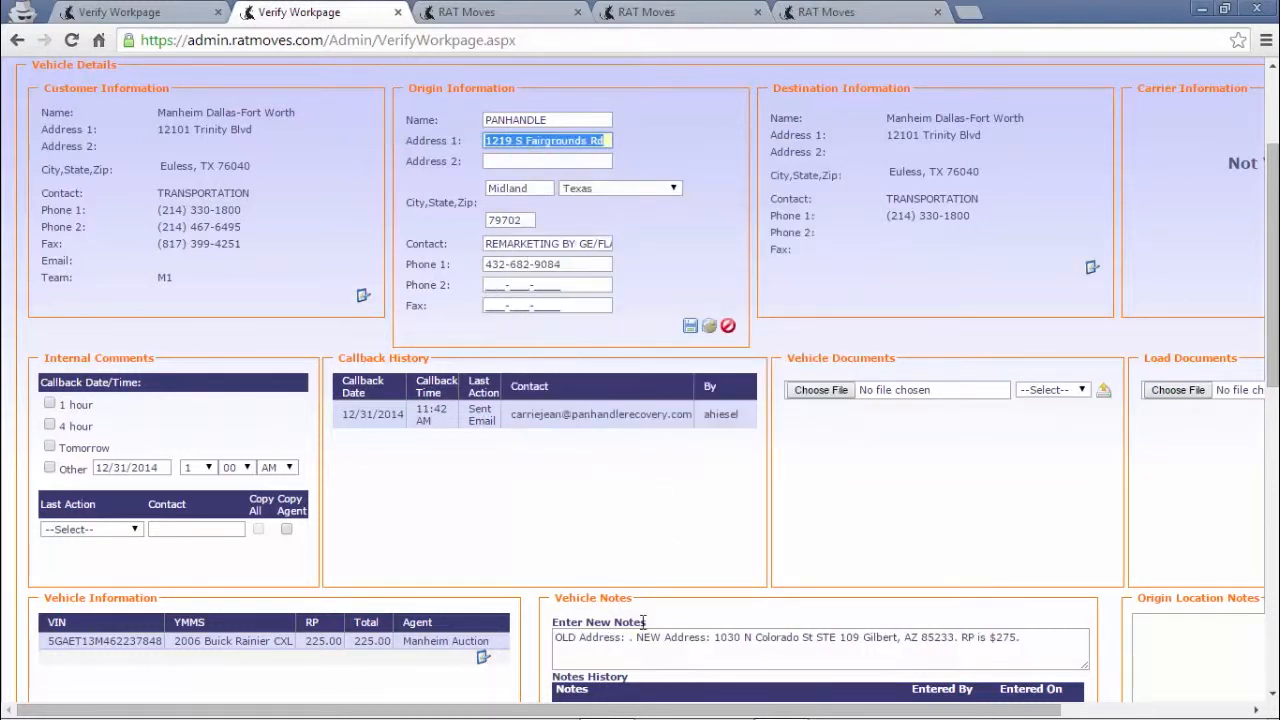
{"action": "right_click", "coordinate": [820, 648]}
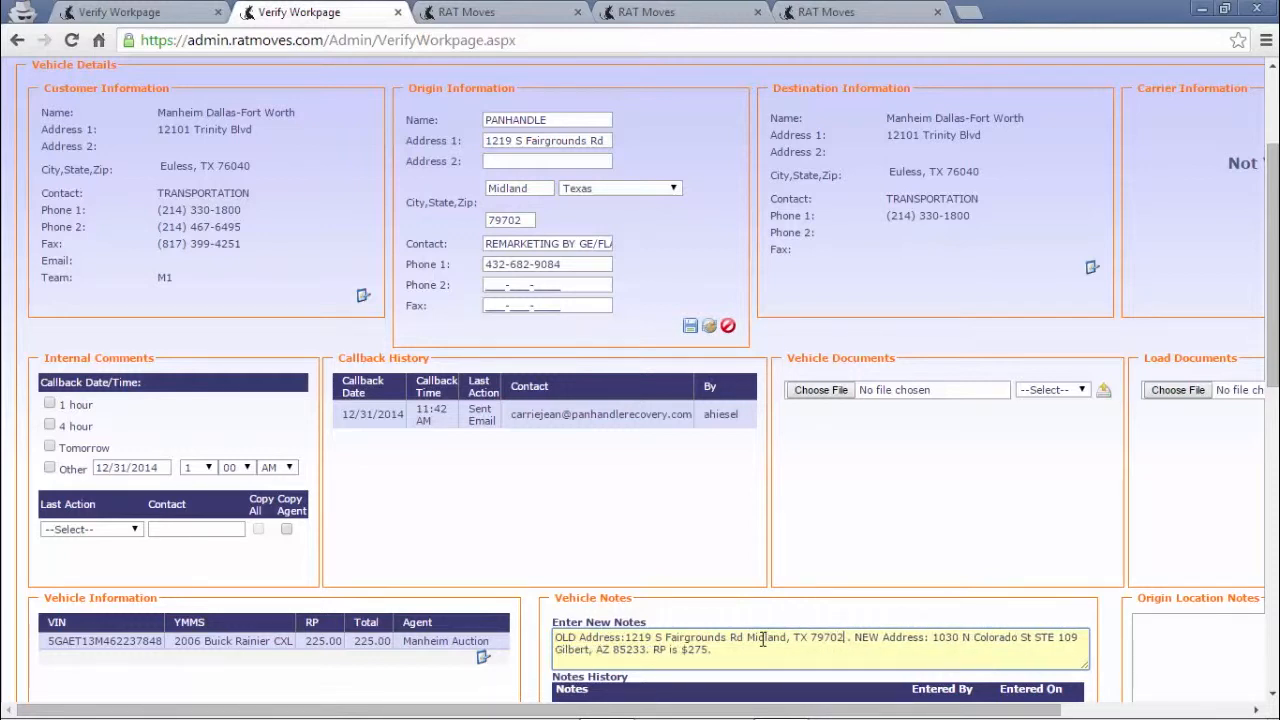
{"action": "mouse_move", "coordinate": [624, 268]}
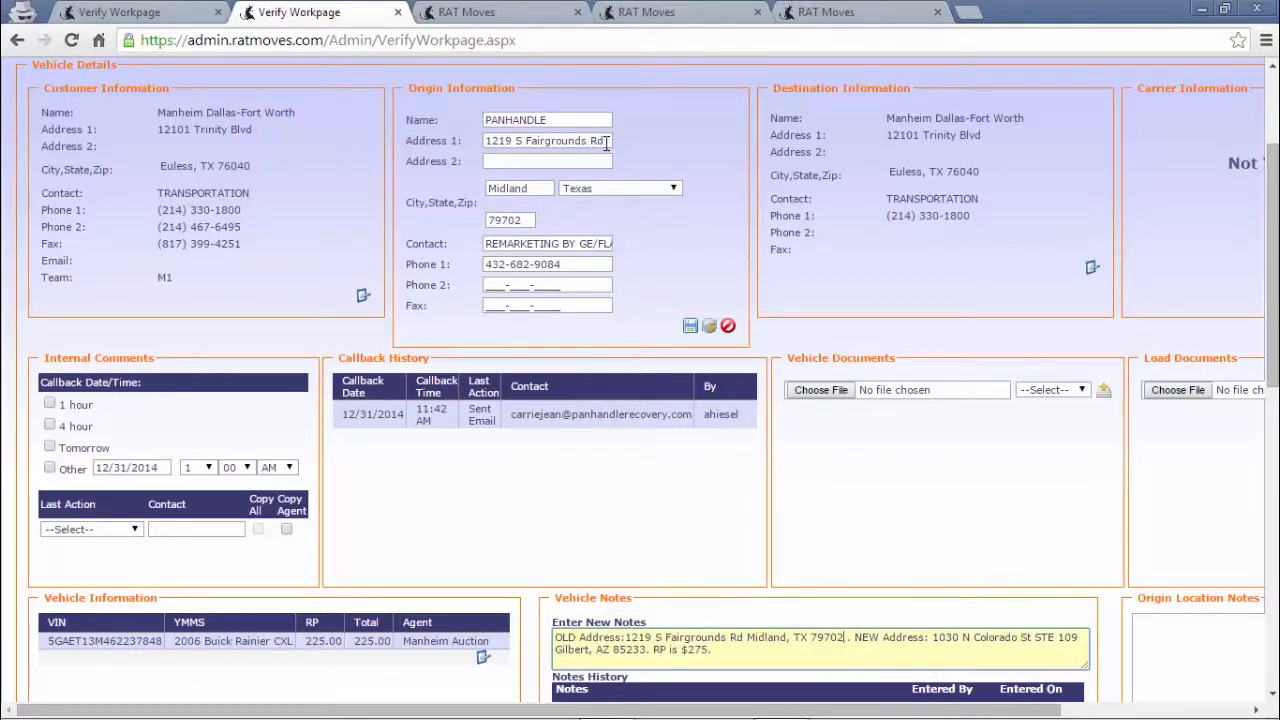
{"action": "triple_click", "coordinate": [546, 140]}
{"action": "type", "text": "10"}
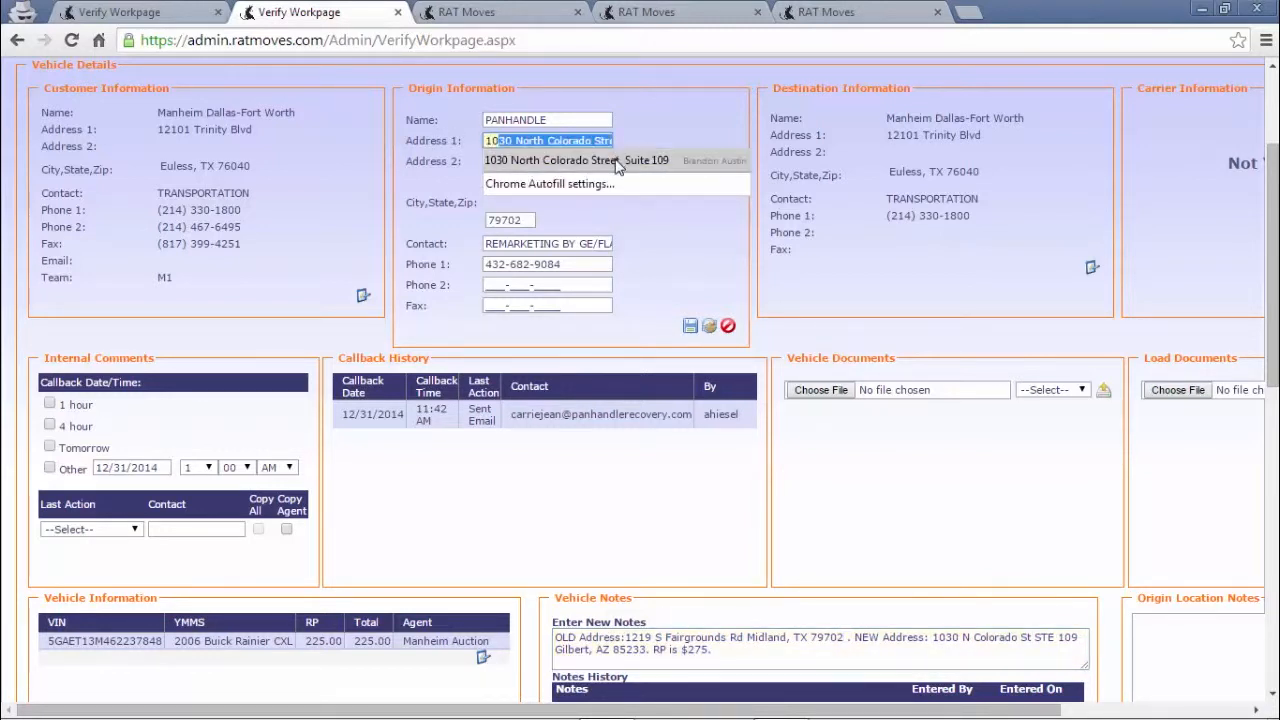
{"action": "left_click", "coordinate": [576, 160]}
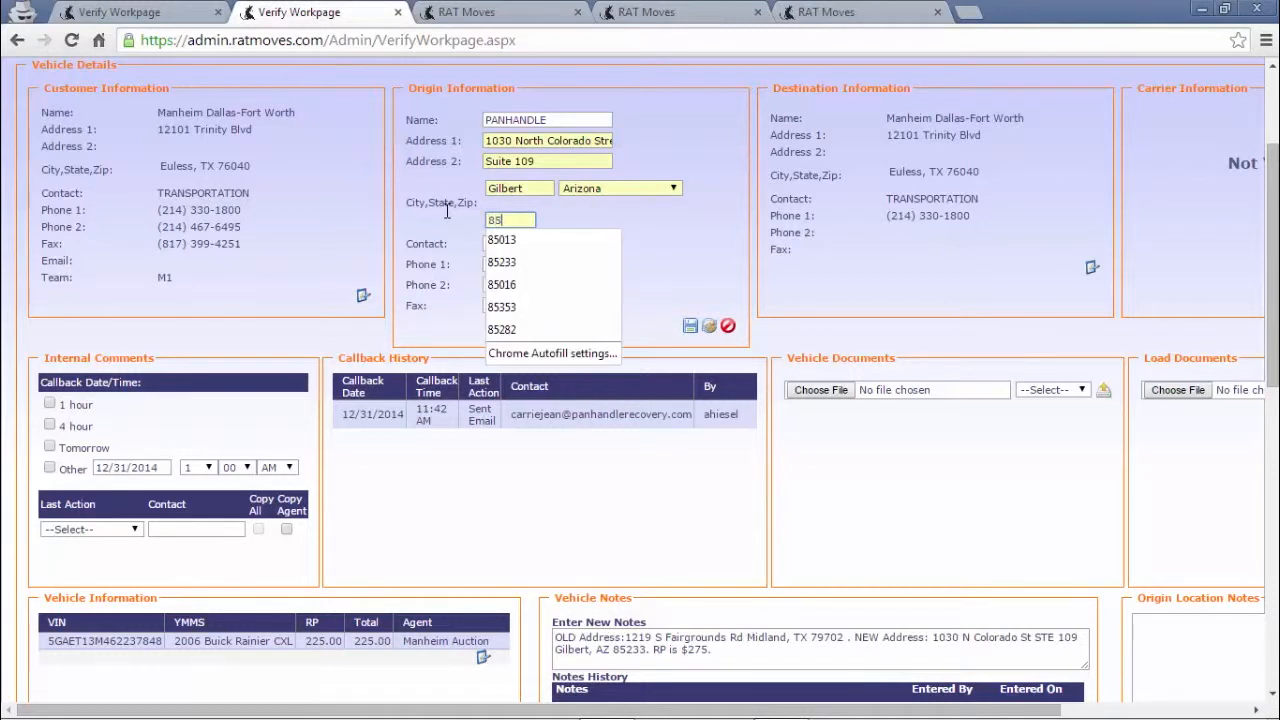
{"action": "left_click", "coordinate": [500, 262]}
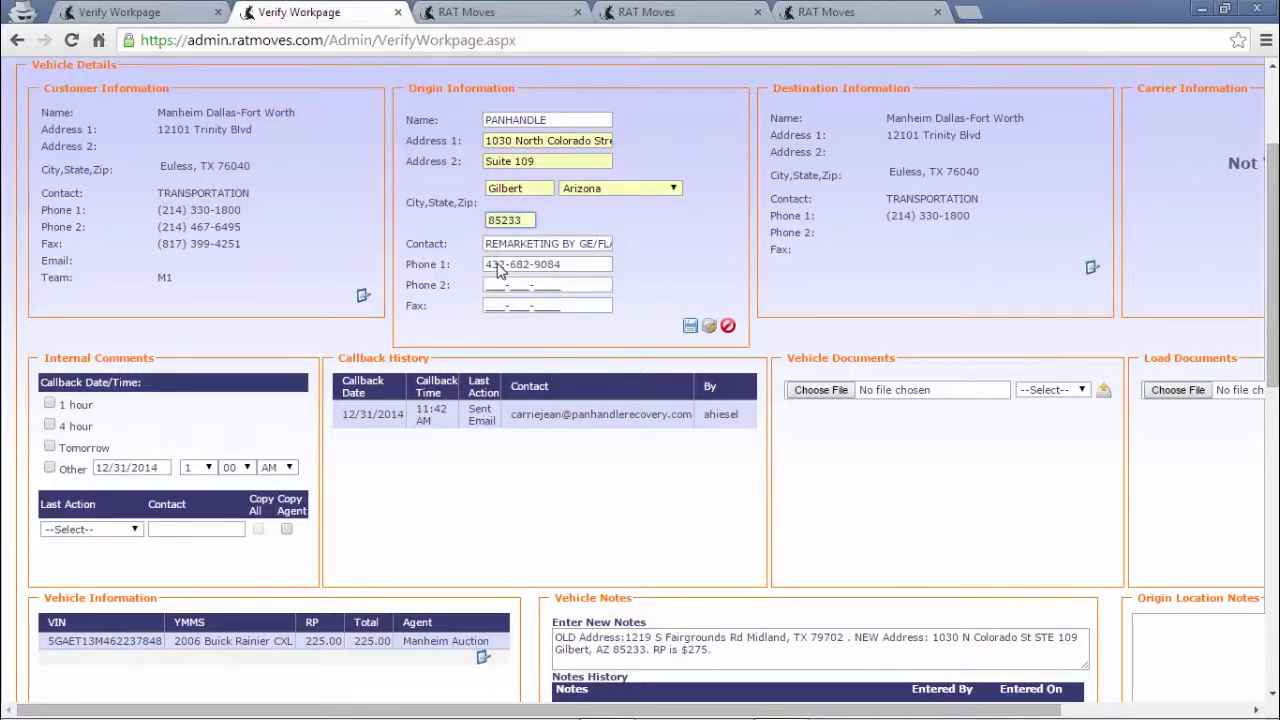
{"action": "mouse_move", "coordinate": [696, 380]}
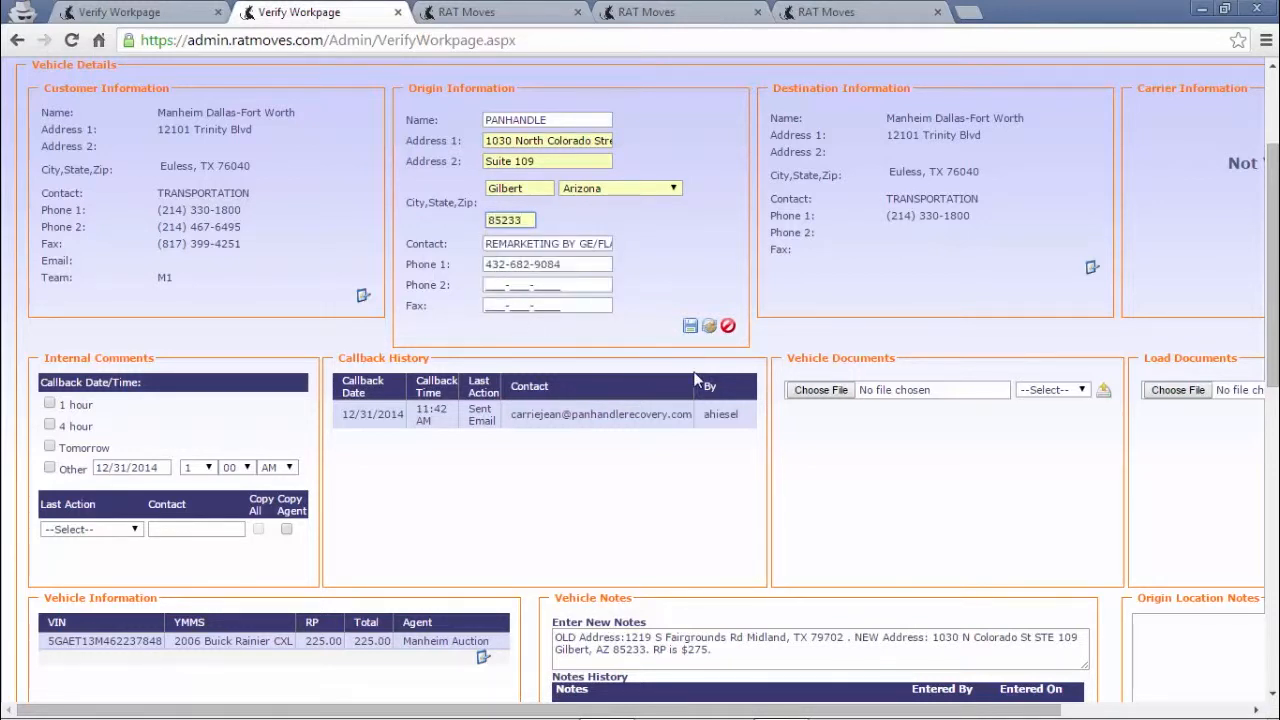
{"action": "mouse_move", "coordinate": [708, 328]}
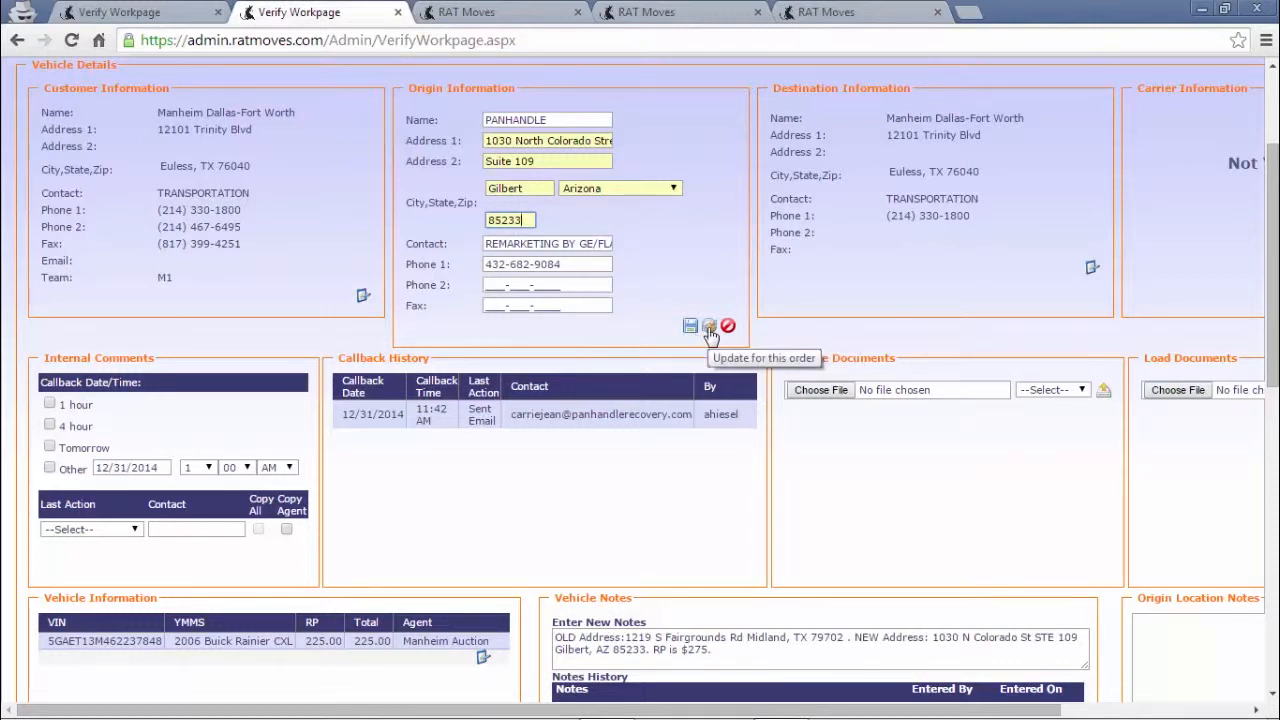
- Save the new Gilbert origin address to this order
{"action": "left_click", "coordinate": [708, 326]}
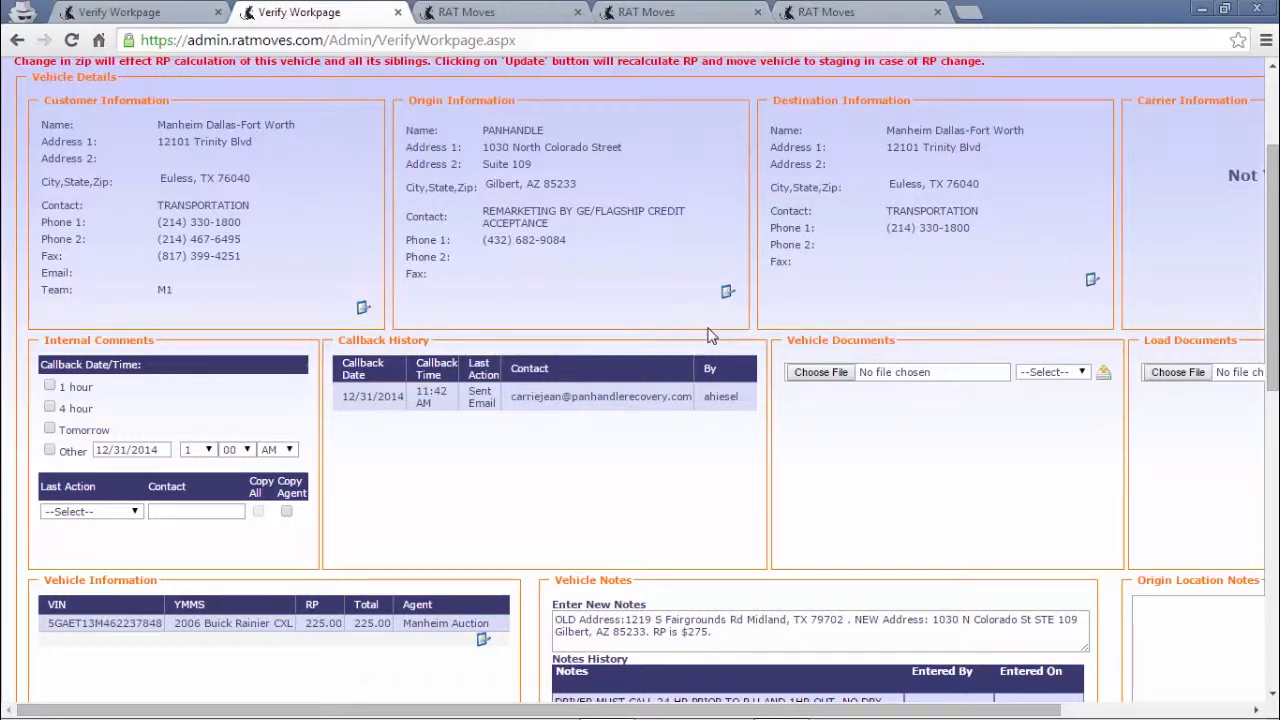
{"action": "mouse_move", "coordinate": [714, 660]}
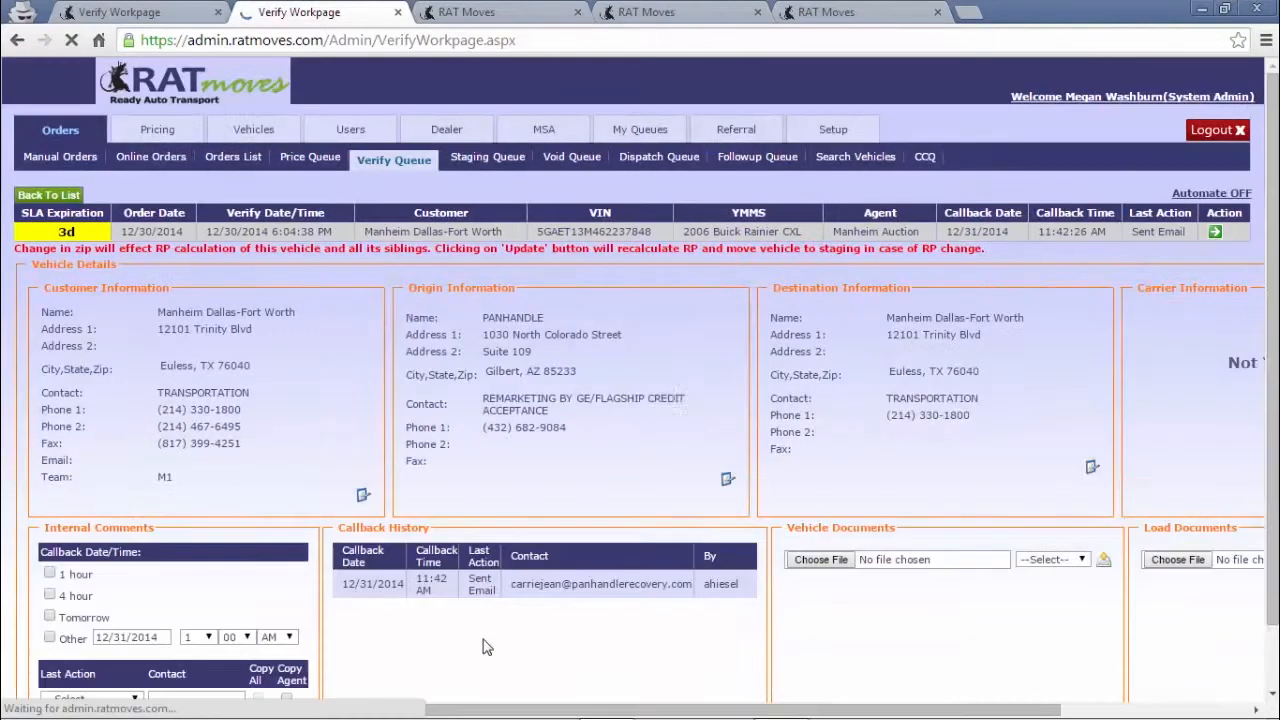
- Set the vehicle's RP field to 275 in Edit Vehicle Information
{"action": "scroll", "scroll_direction": "down", "scroll_amount": 3}
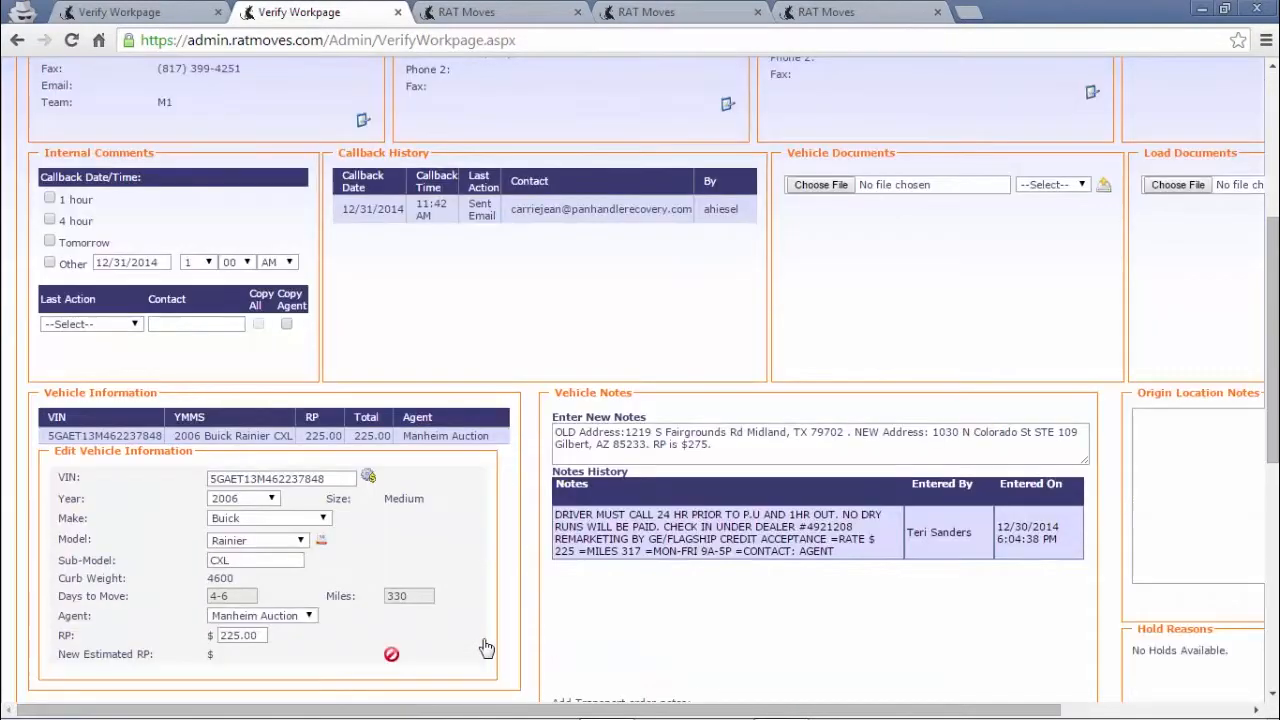
{"action": "scroll", "scroll_direction": "down", "scroll_amount": 3}
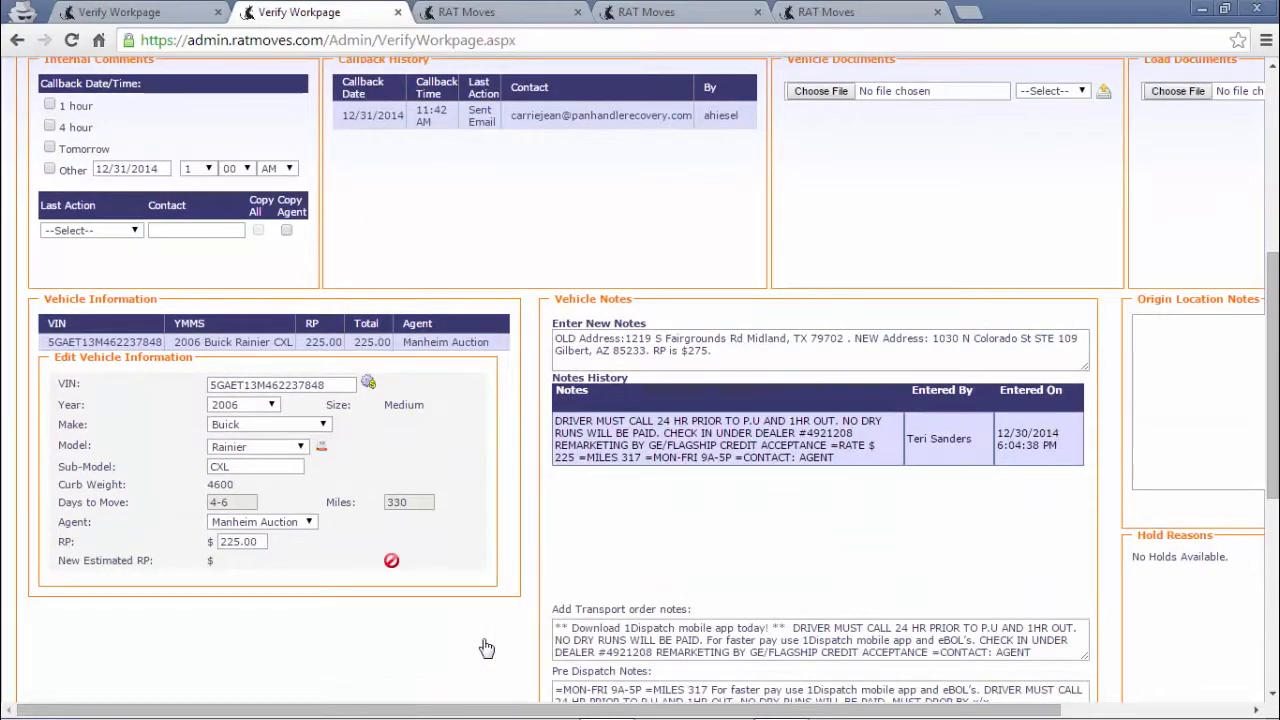
{"action": "triple_click", "coordinate": [240, 540]}
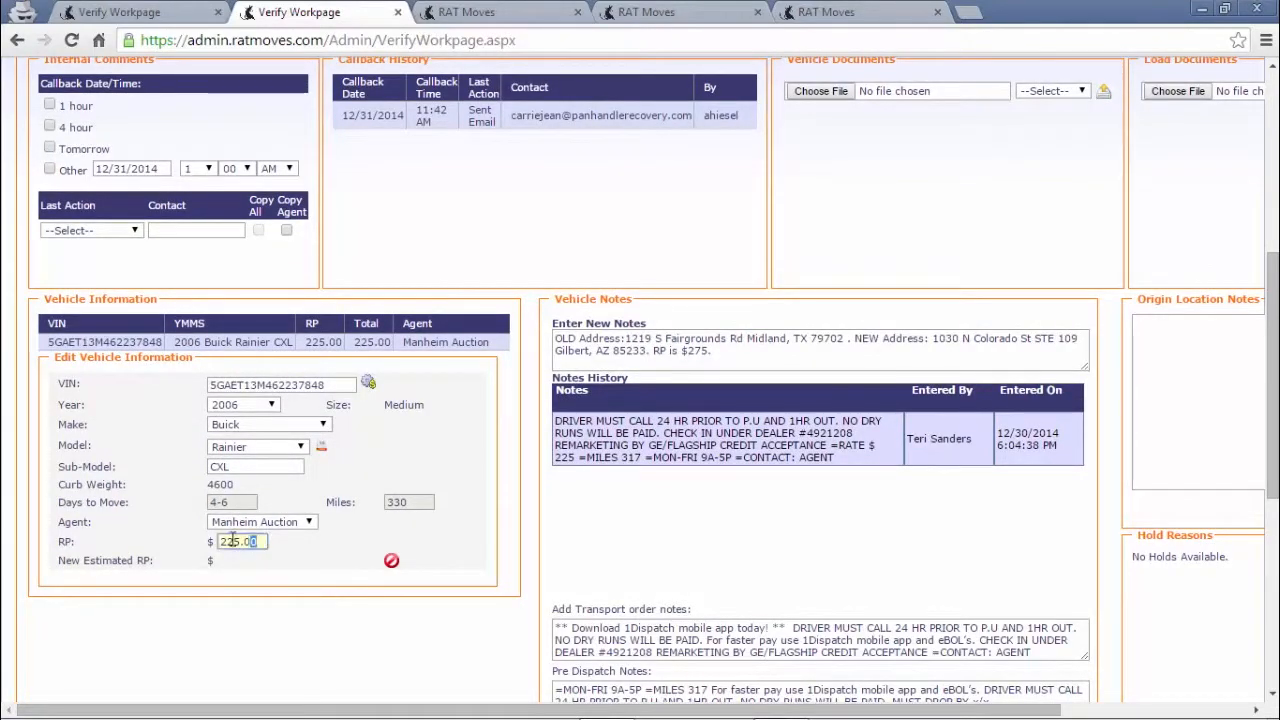
{"action": "type", "text": "275"}
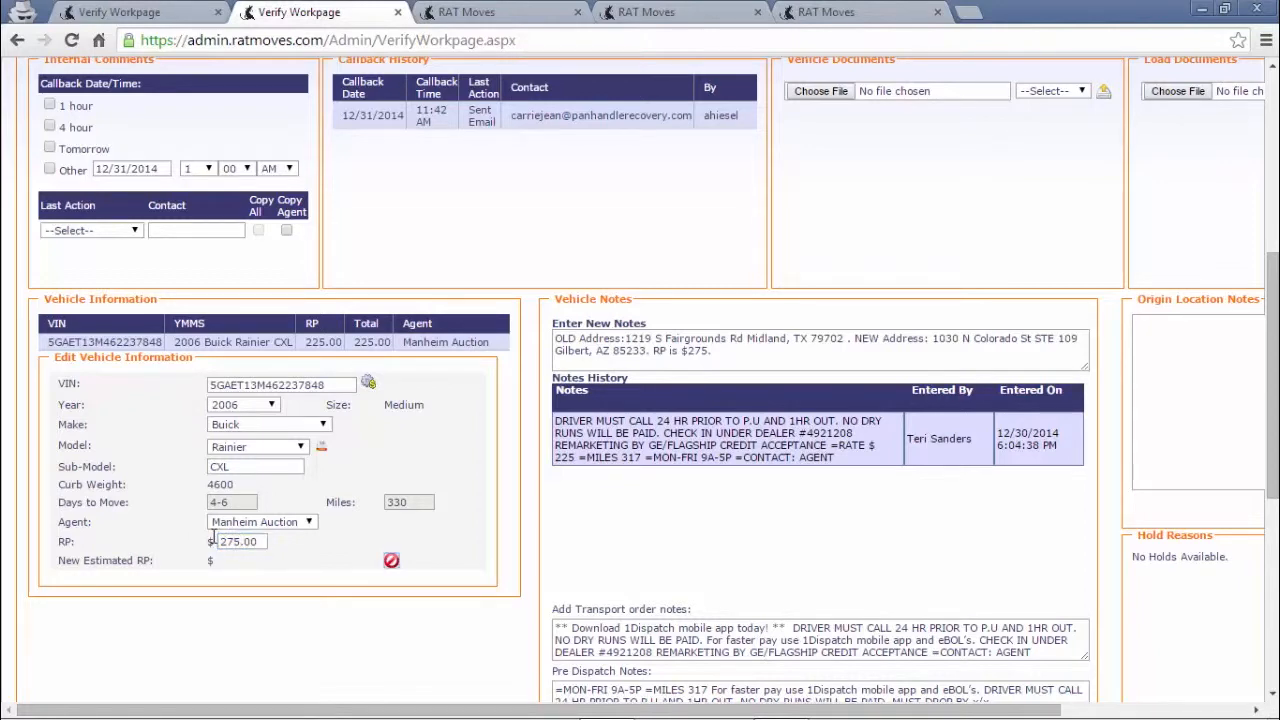
{"action": "scroll", "scroll_direction": "down", "scroll_amount": 3}
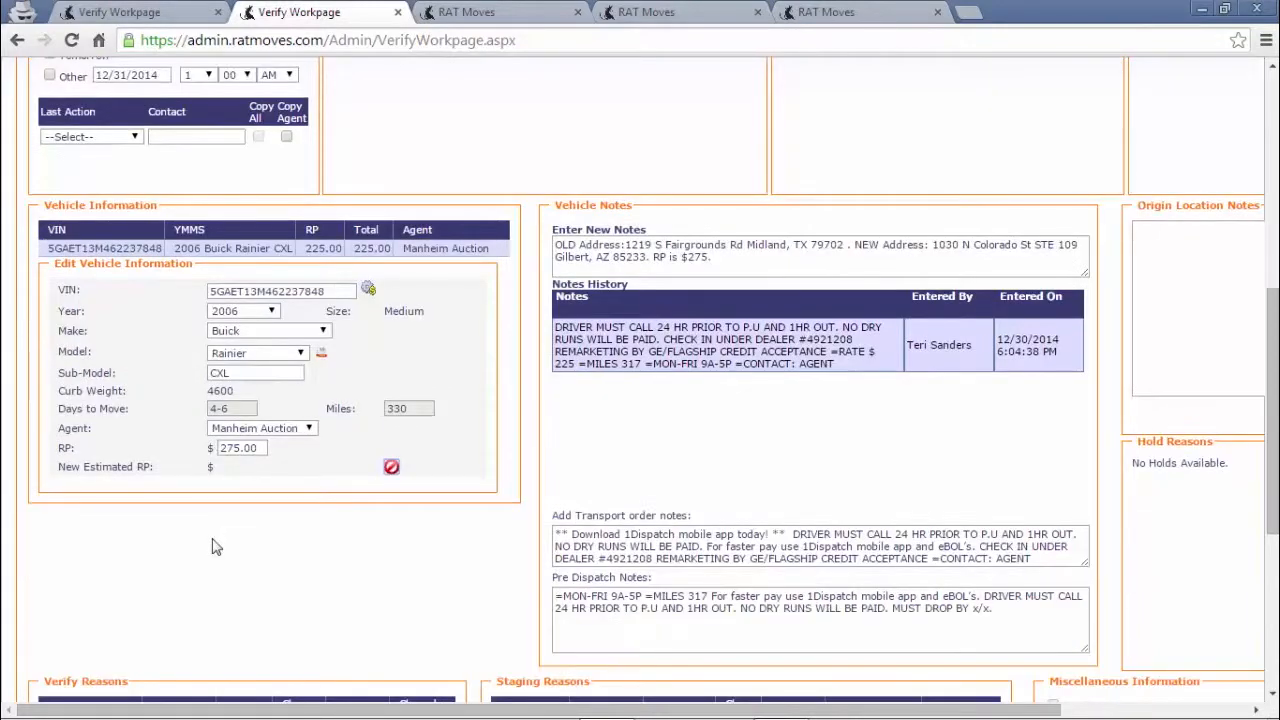
- Submit the order with the green Update button so pricing refreshes to $753.00
{"action": "scroll", "scroll_direction": "down", "scroll_amount": 3}
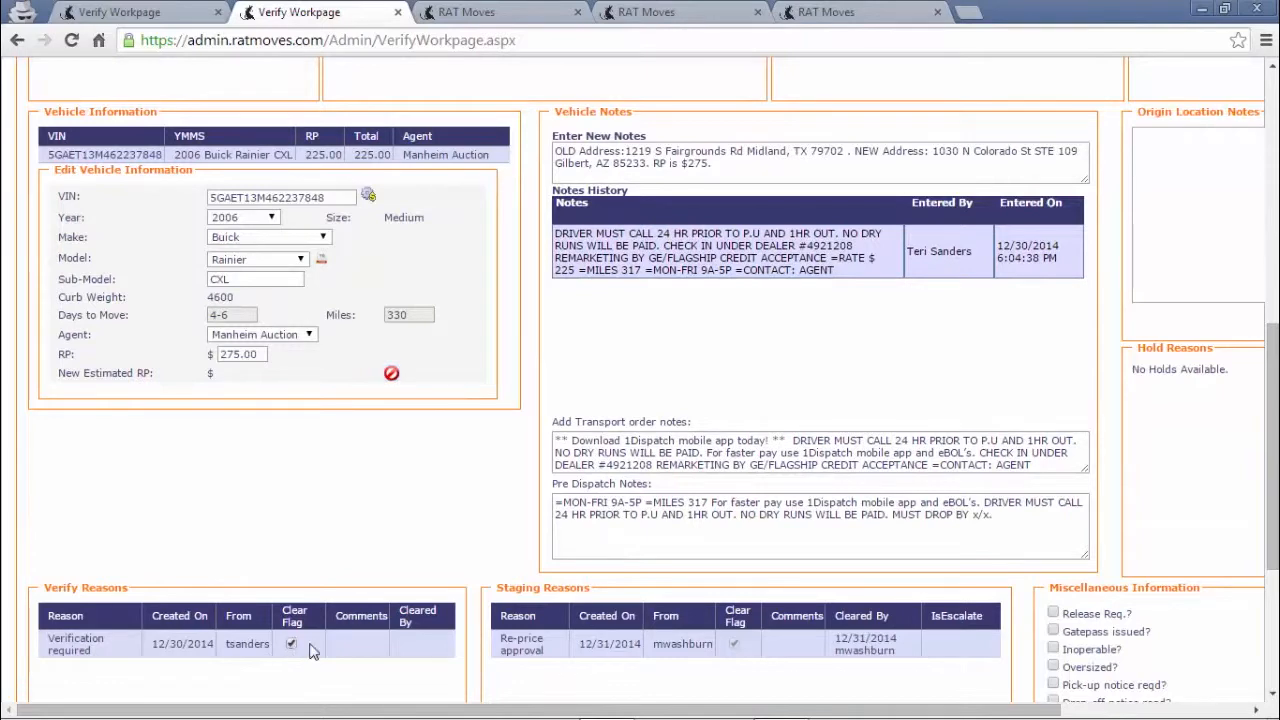
{"action": "scroll", "scroll_direction": "down", "scroll_amount": 3}
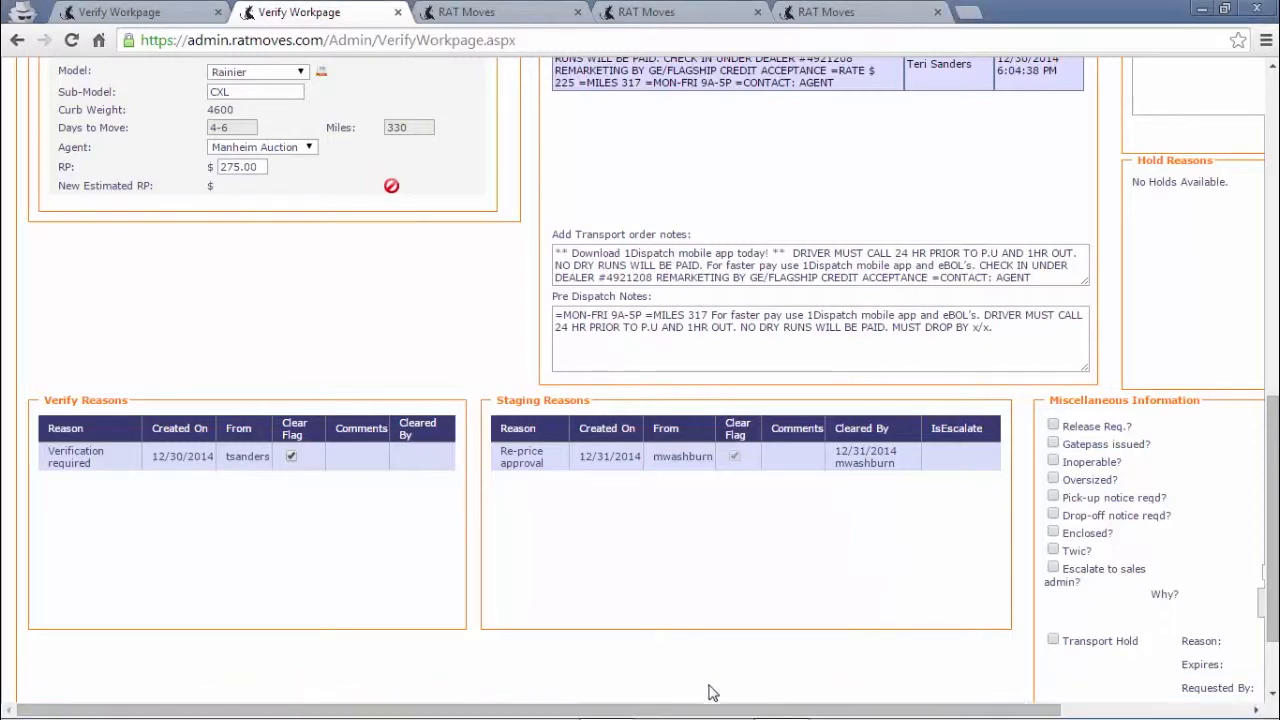
{"action": "scroll", "scroll_direction": "down", "scroll_amount": 3}
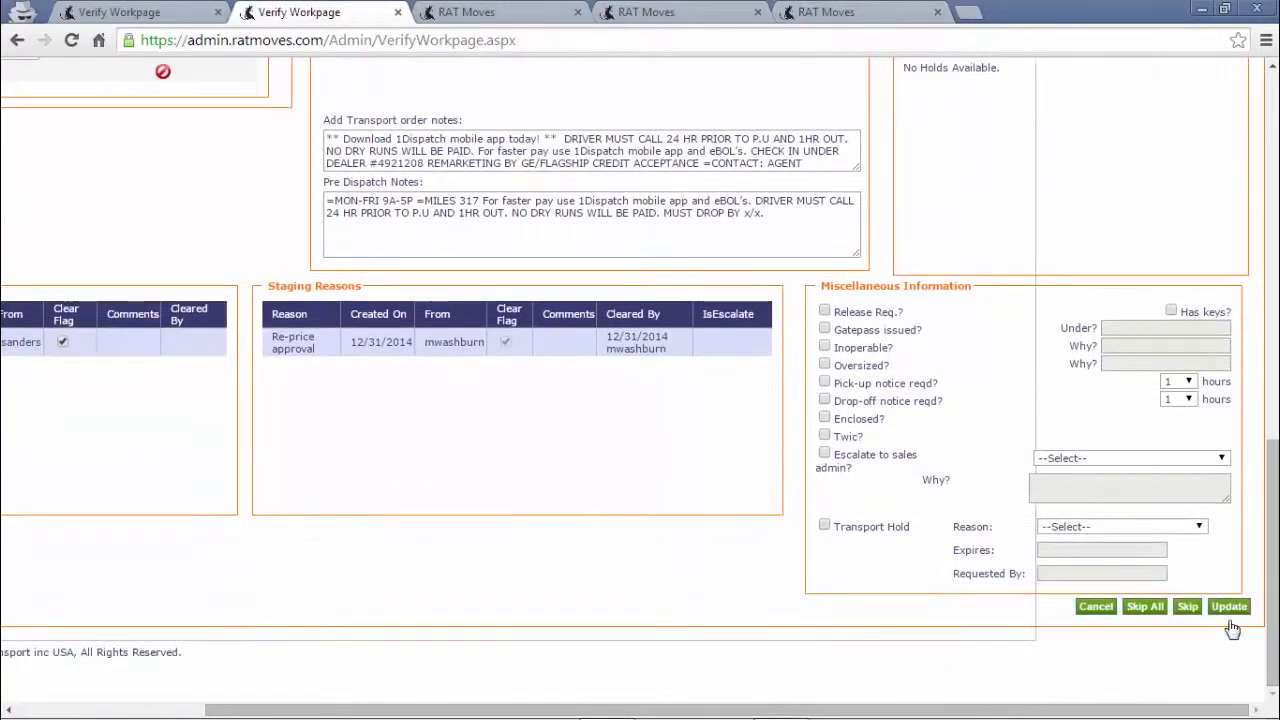
{"action": "left_click", "coordinate": [1228, 606]}
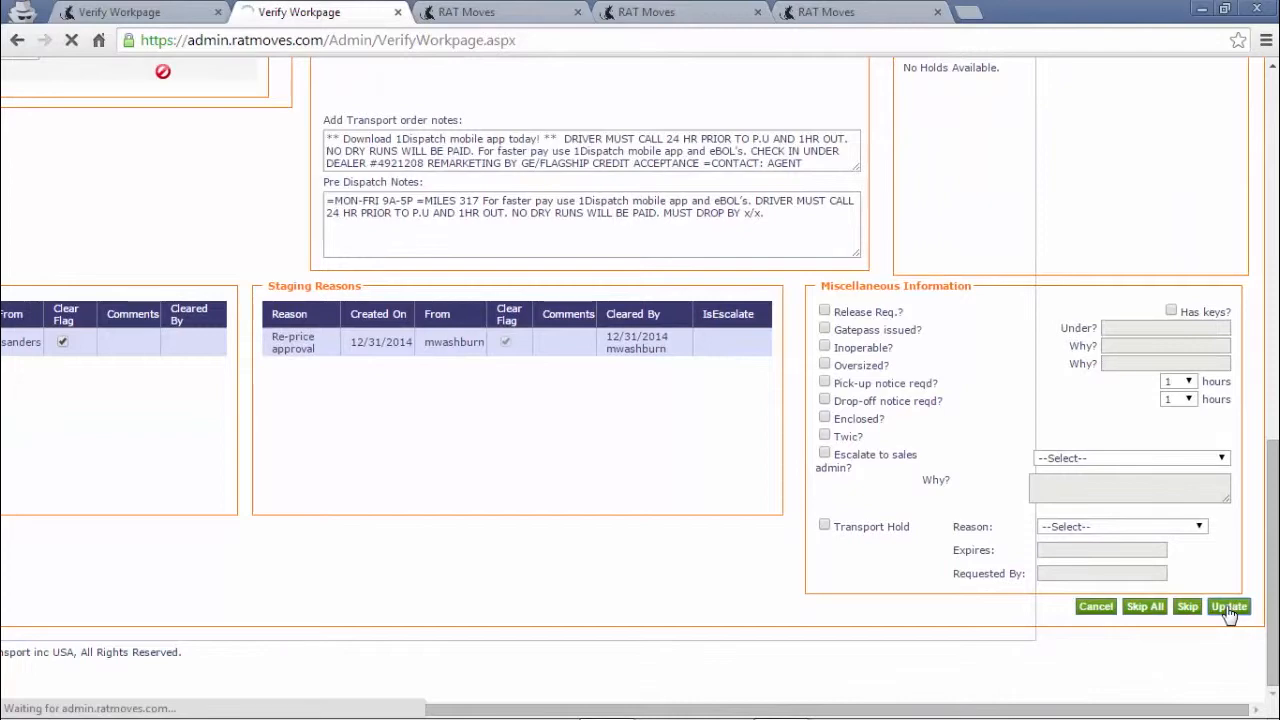
{"action": "left_click", "coordinate": [1228, 606]}
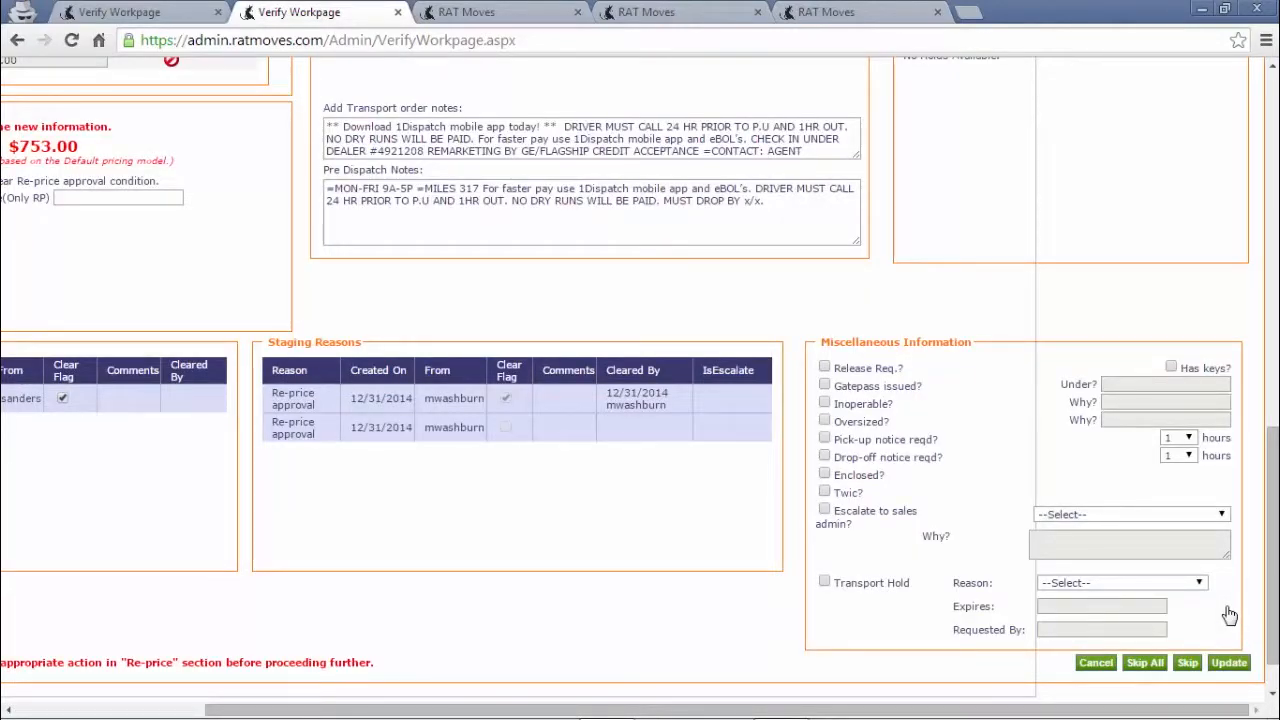